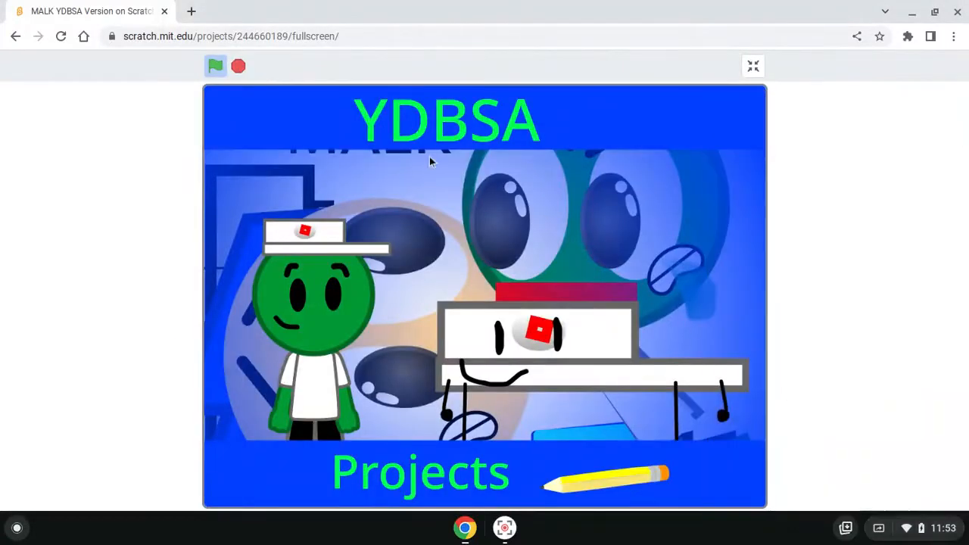
click(215, 67)
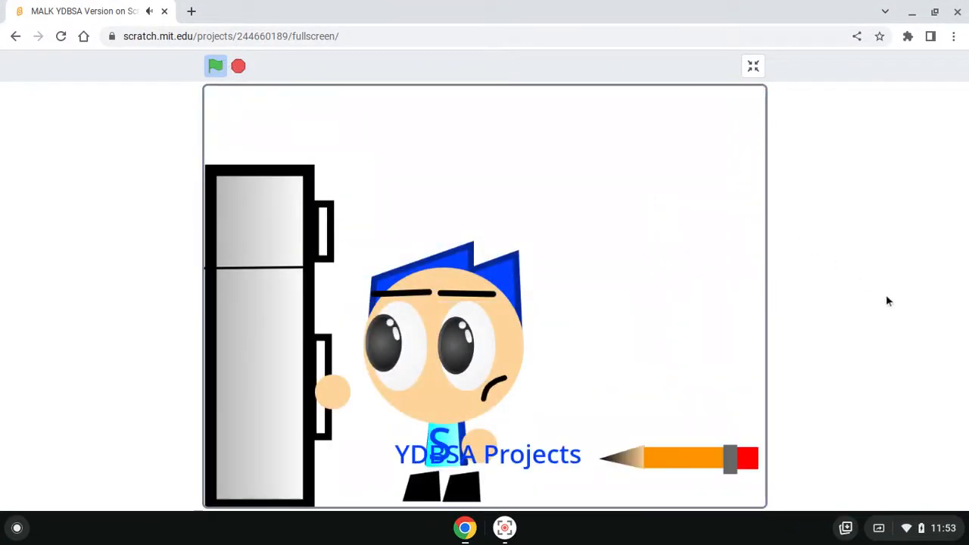